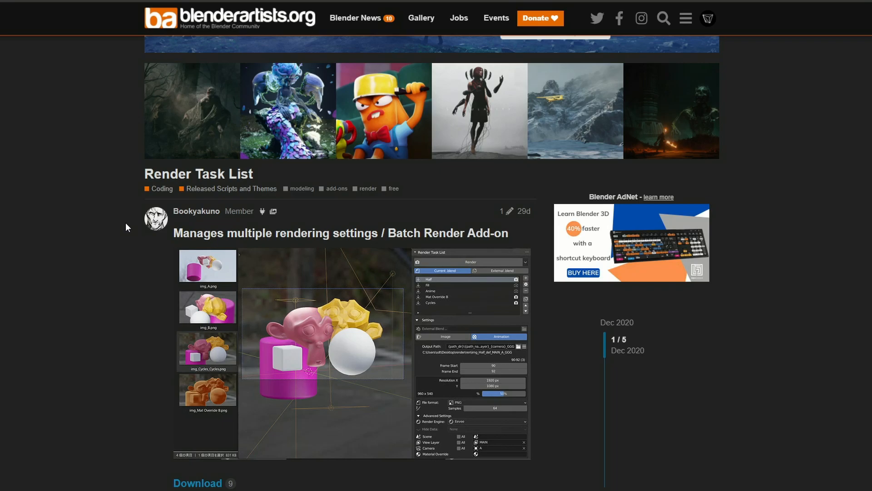
mouse_move(319, 142)
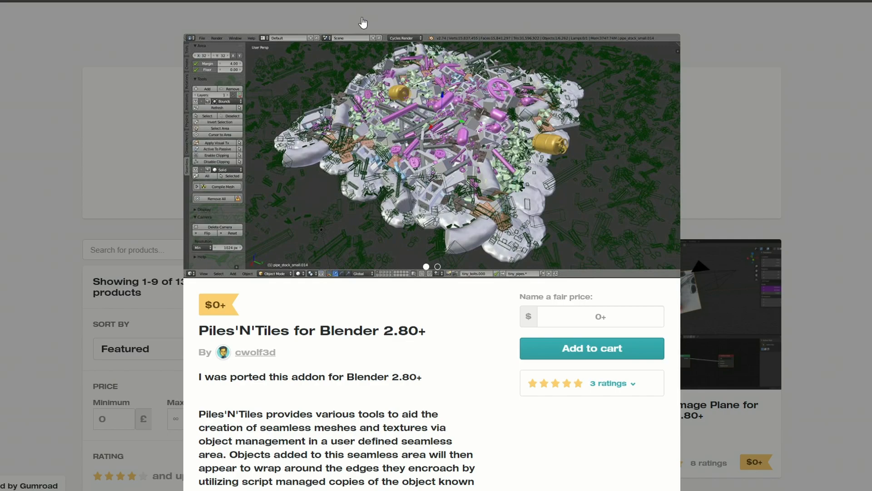
mouse_move(362, 15)
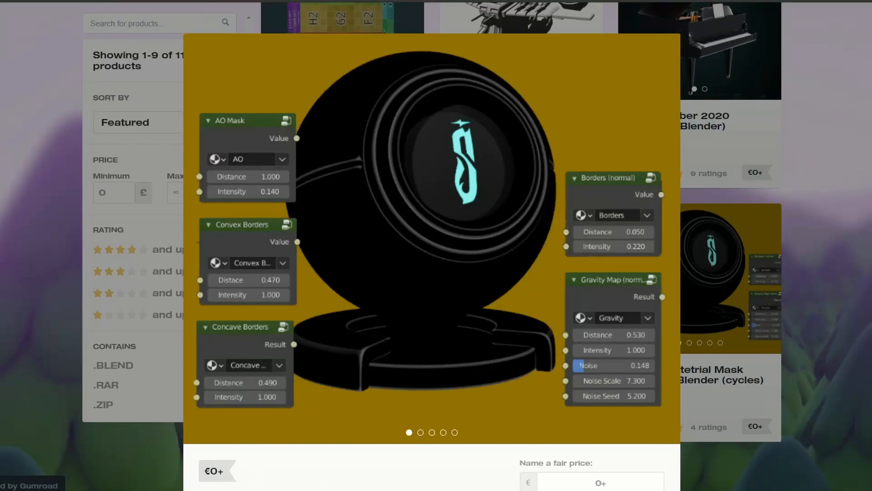
scroll(down, 3)
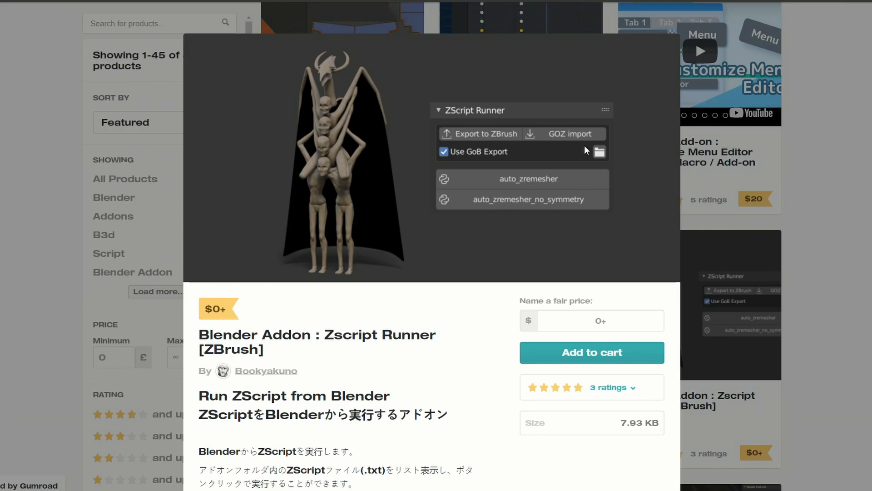
mouse_move(665, 105)
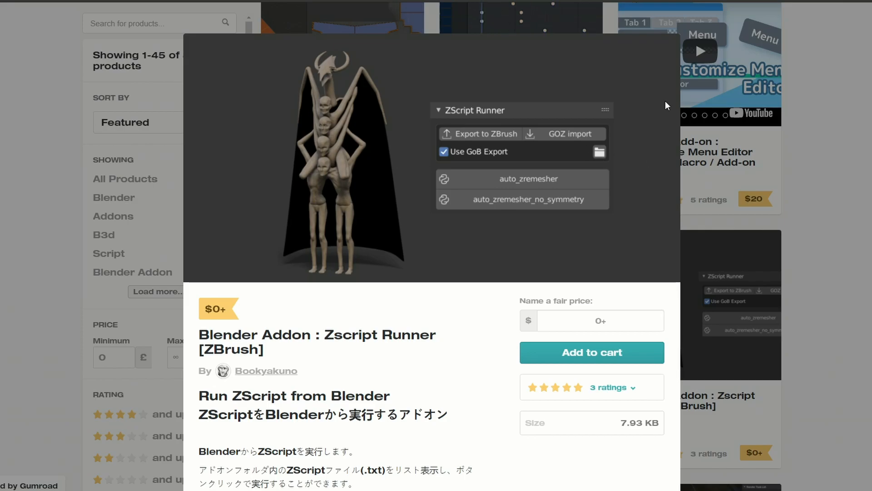